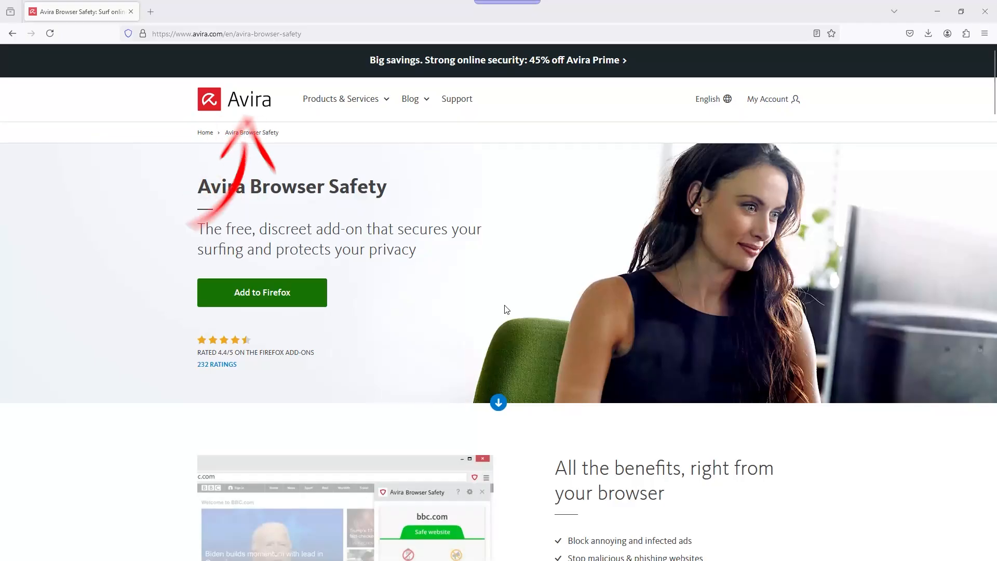
Install Avira Browser Safety from the Firefox add-ons store and show the extensions panel
click(261, 292)
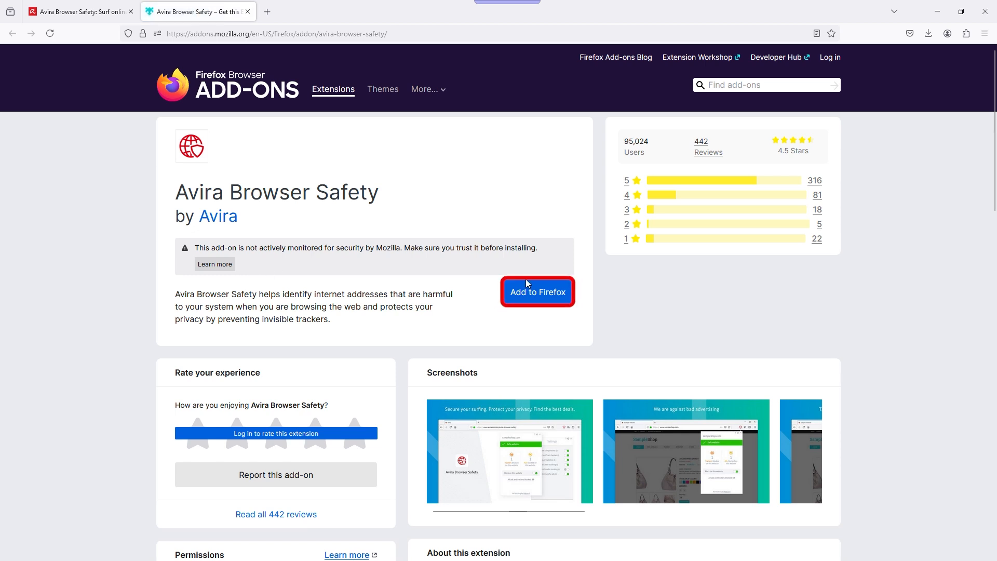
click(536, 291)
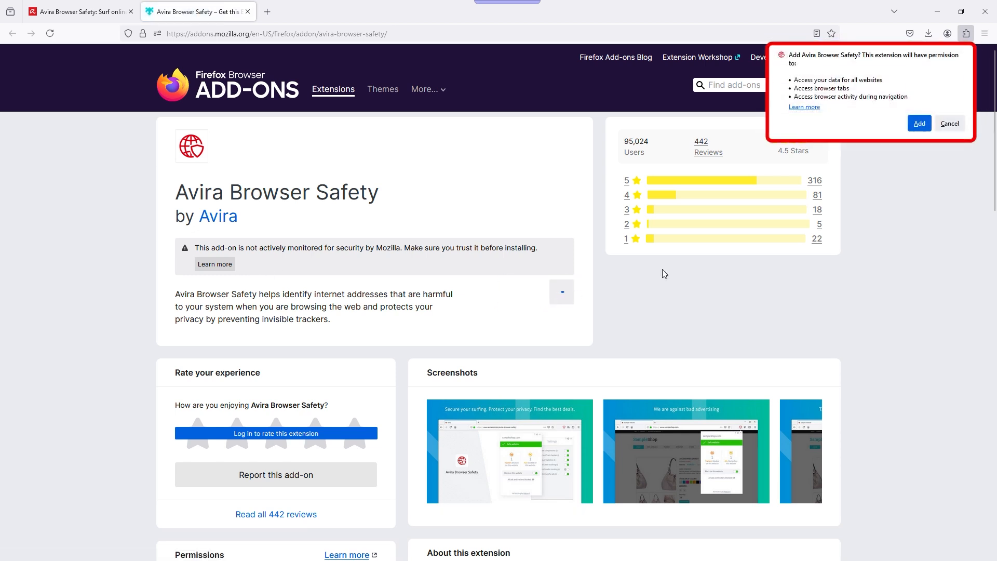
click(919, 123)
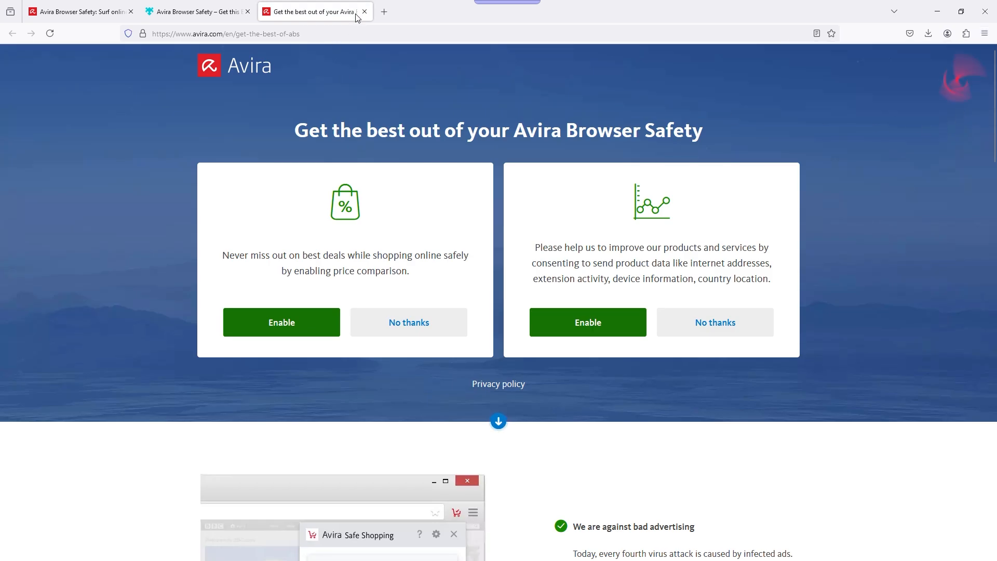
click(965, 33)
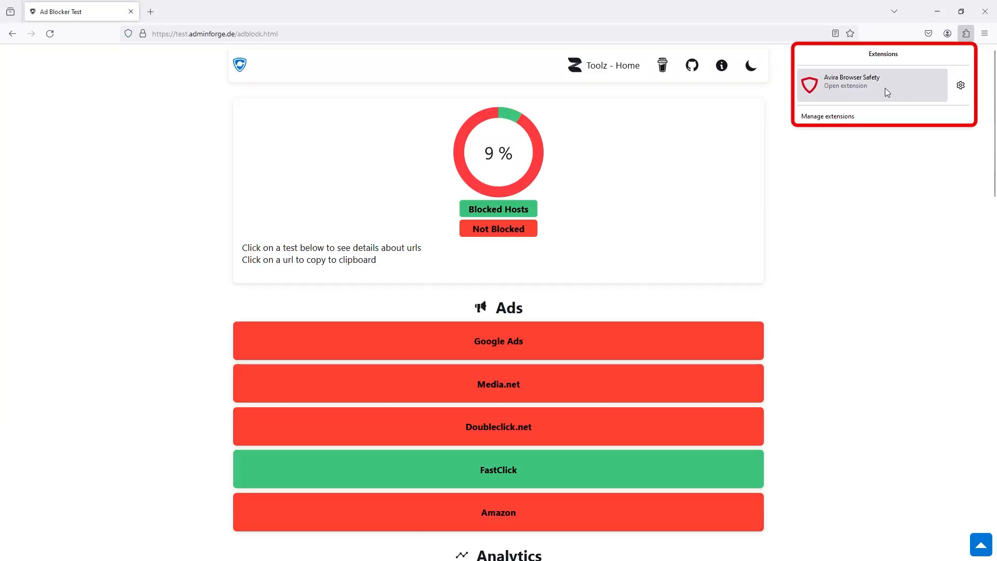
Turn on 'Block ads & web tracking' in Avira Browser Safety settings
click(961, 85)
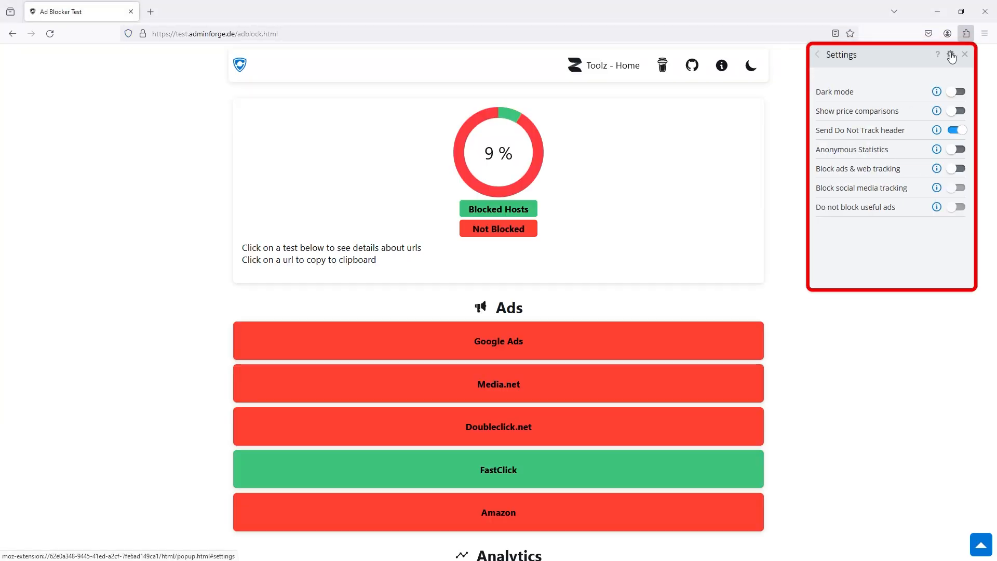
click(955, 168)
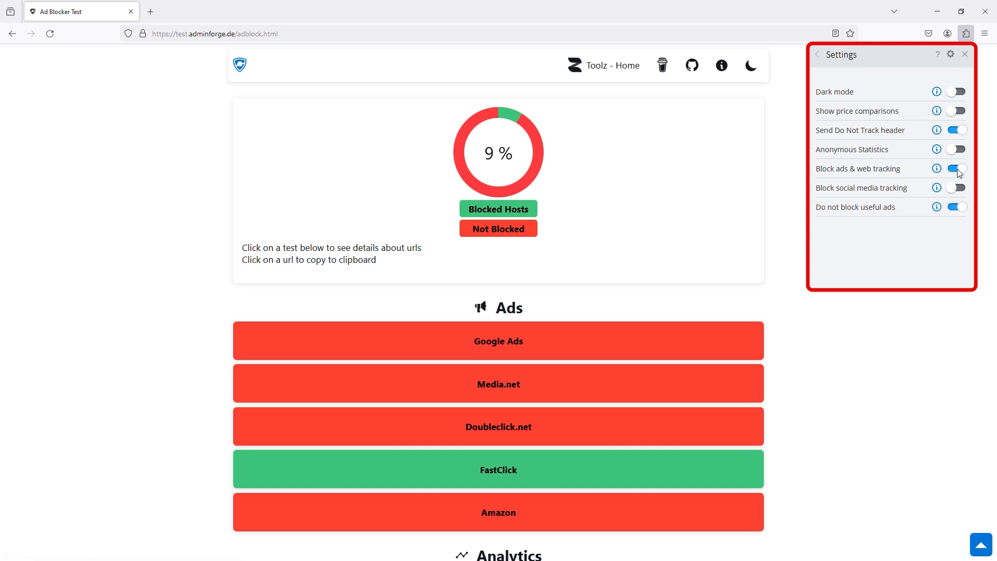
click(957, 187)
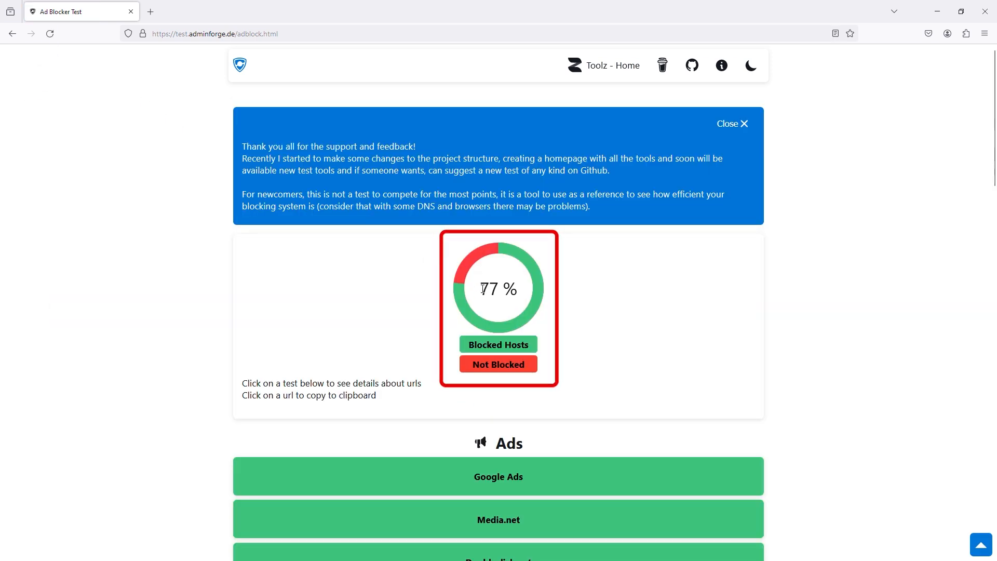
mouse_move(814, 278)
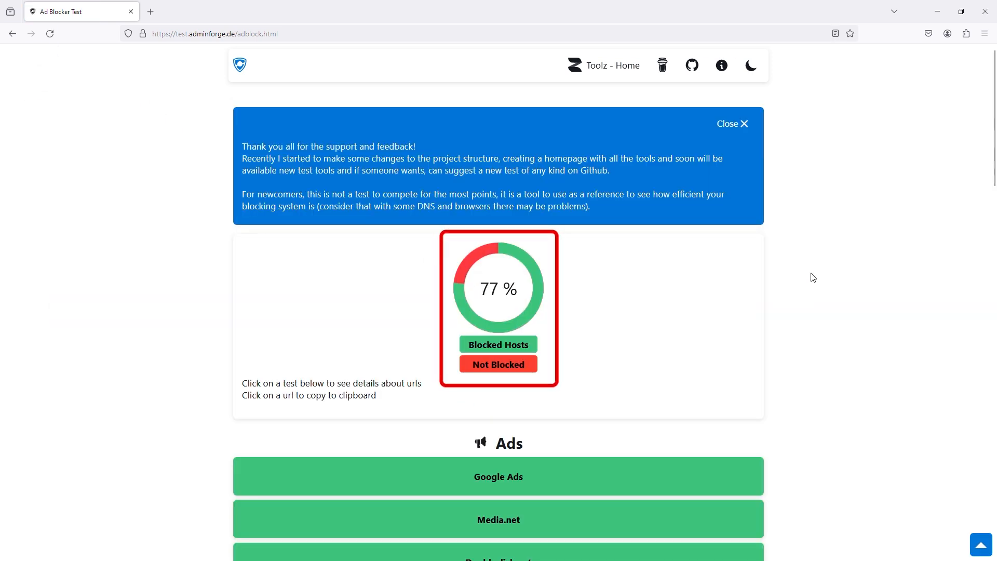
text(Blcok)
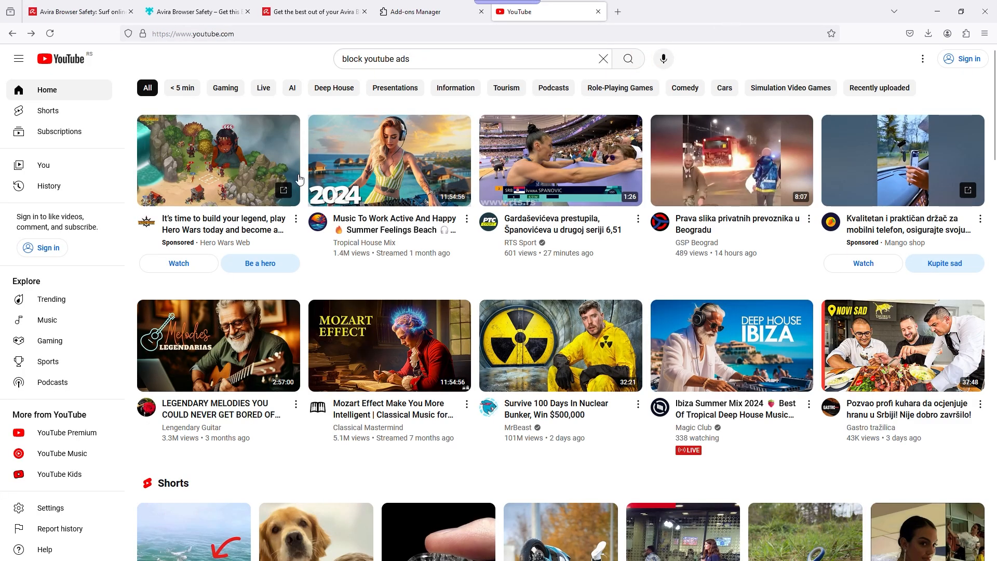
Open a YouTube video, then play the Legendary Melodies video to check for ads
click(218, 345)
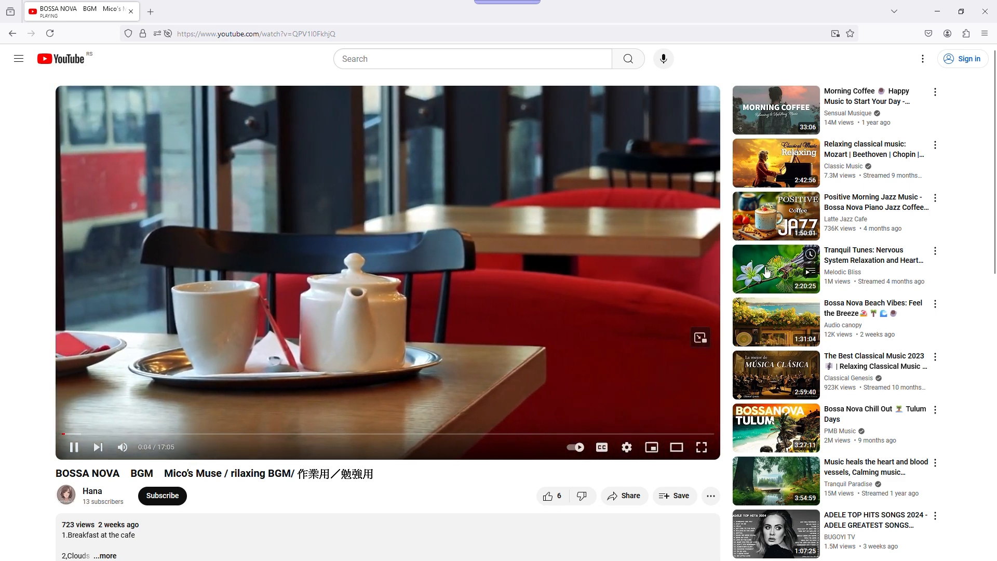
scroll(down, 3)
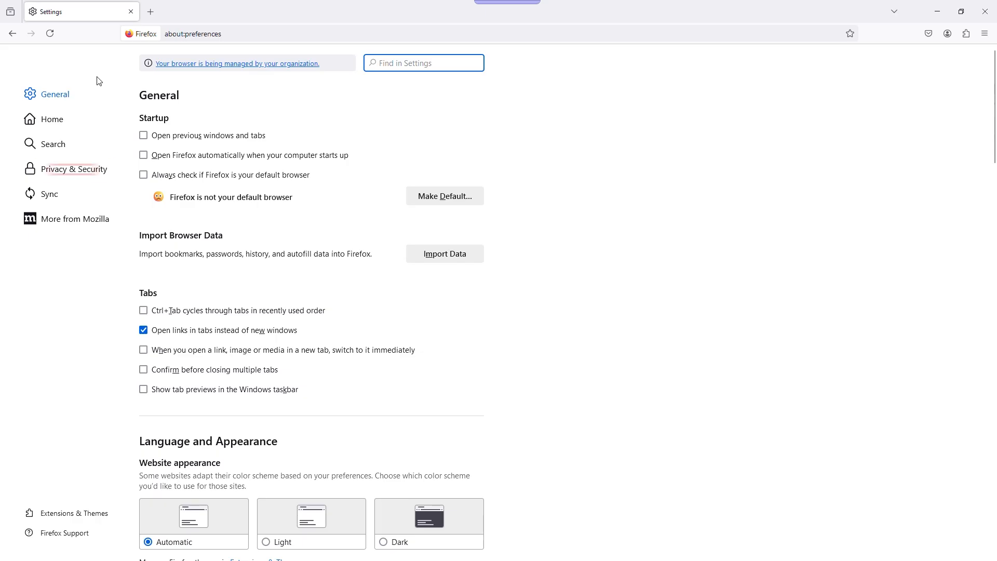
click(73, 169)
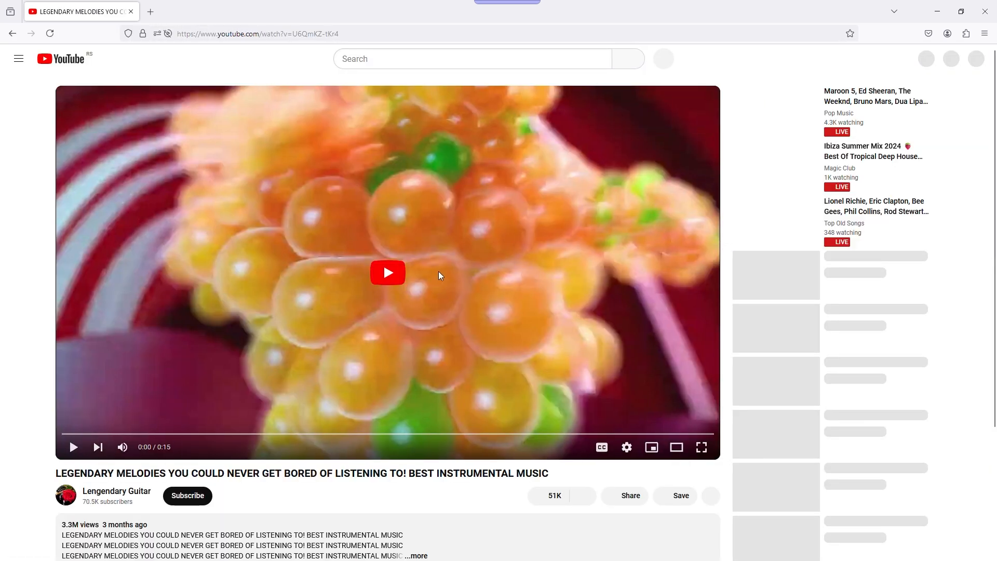
click(387, 272)
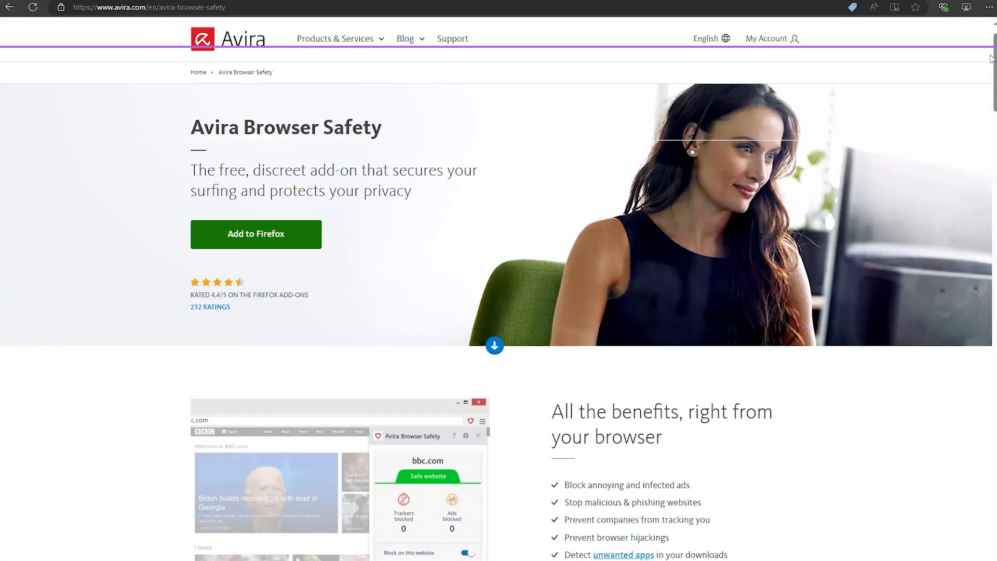
Scroll through the Browser Safety benefits on the Avira page
scroll(down, 3)
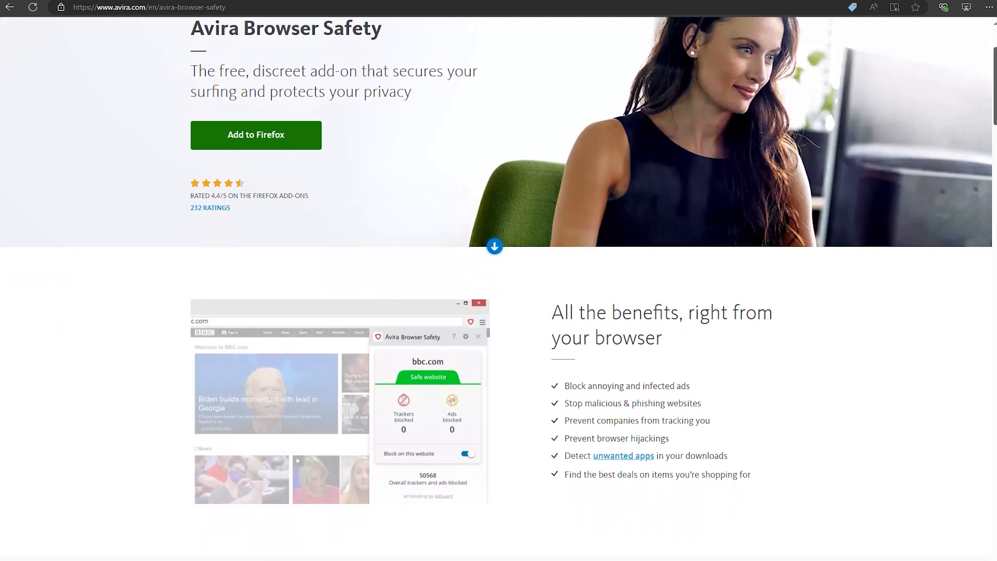
scroll(down, 3)
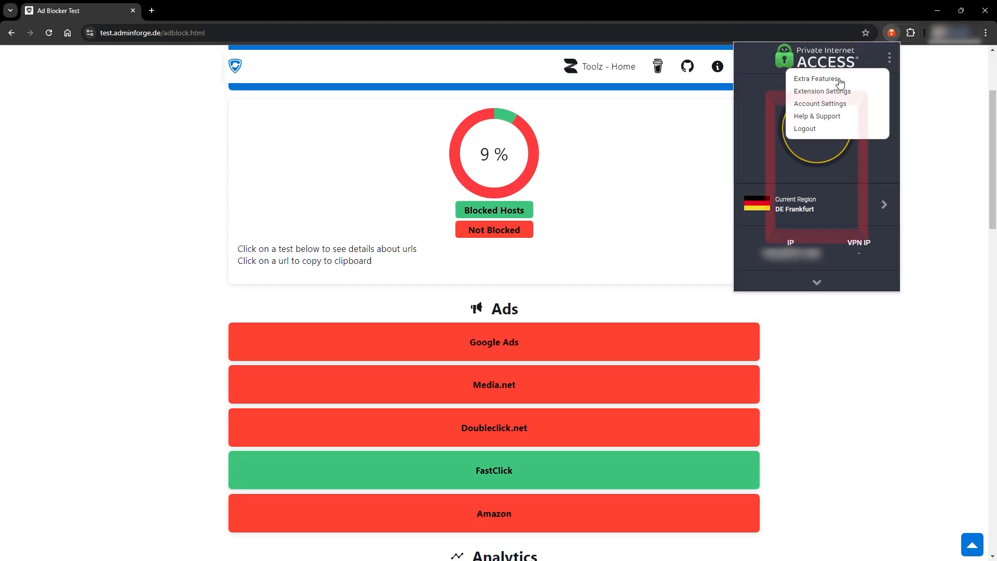
Enable PIA MACE under Extra Features and connect the Private Internet Access VPN
click(816, 79)
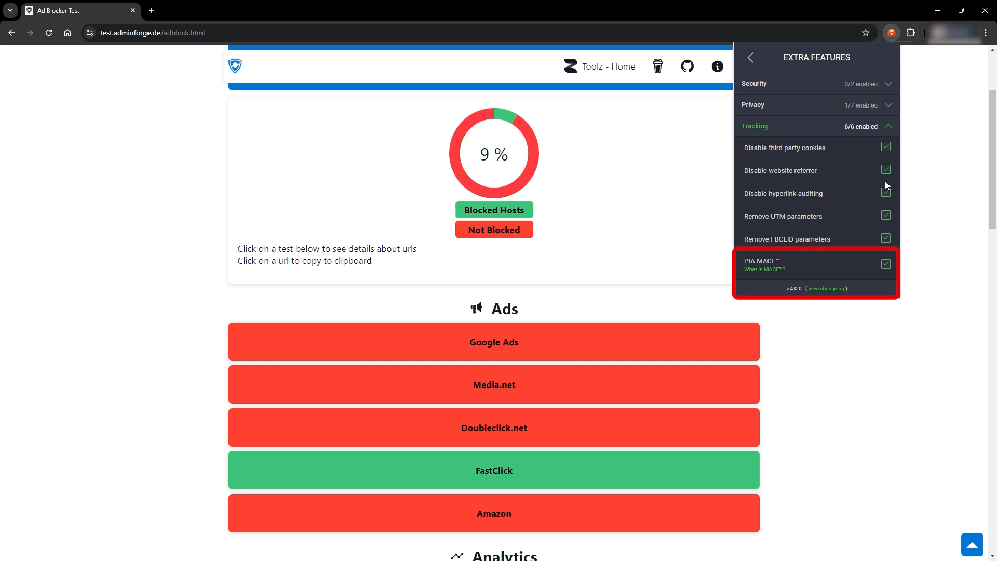
click(891, 32)
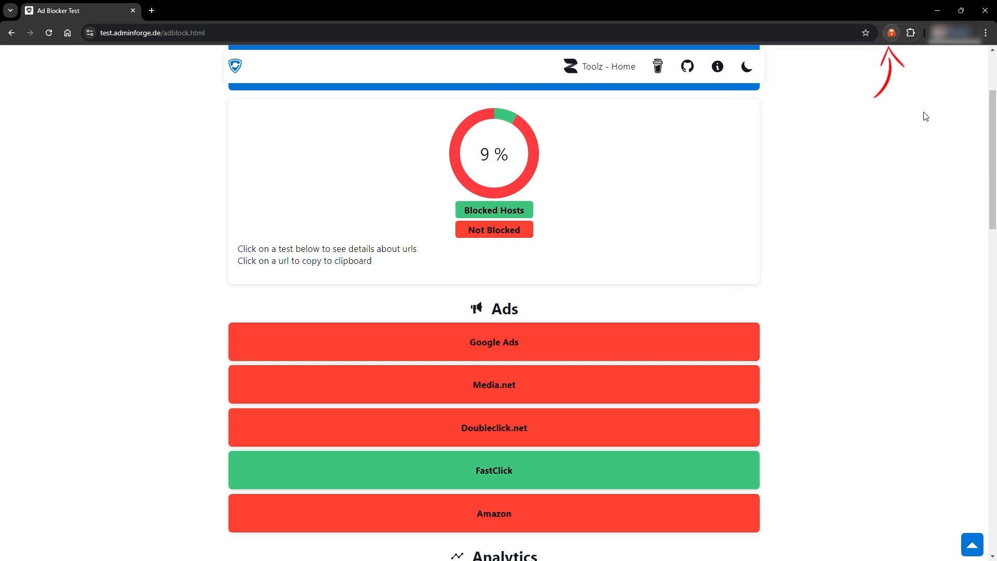
click(891, 32)
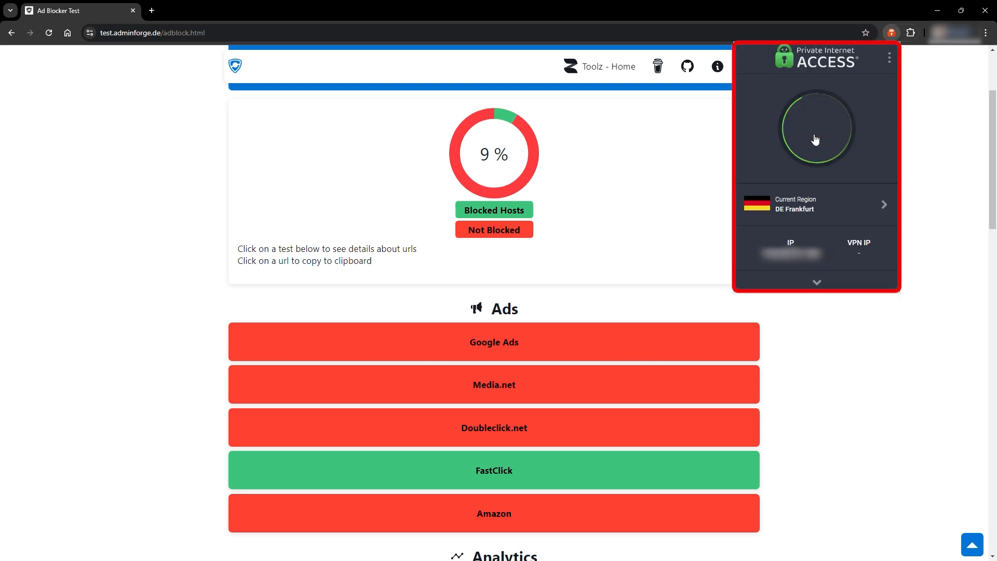
click(816, 128)
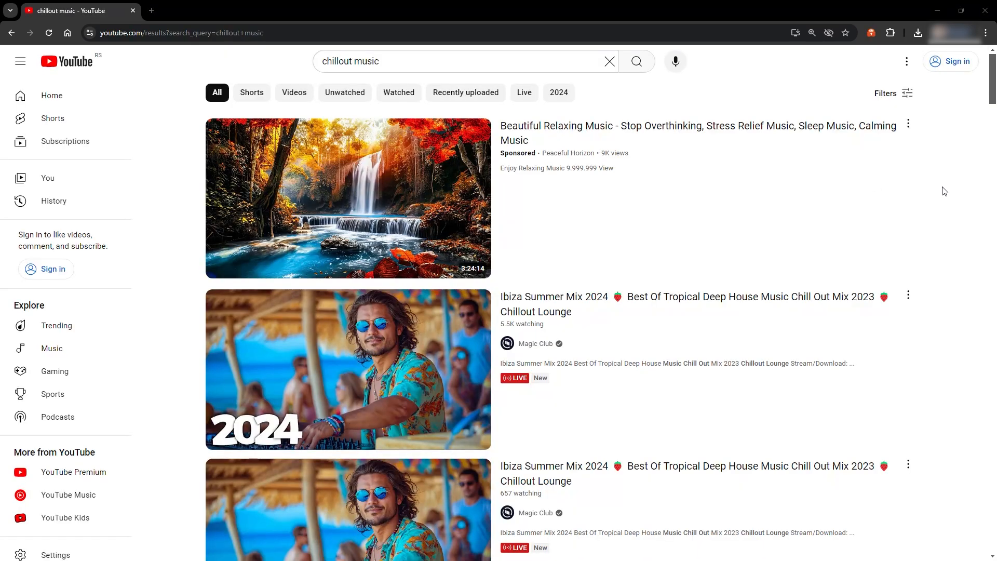
Open the Ibiza Summer Mix 2024 stream and pause its sponsored ad
scroll(down, 3)
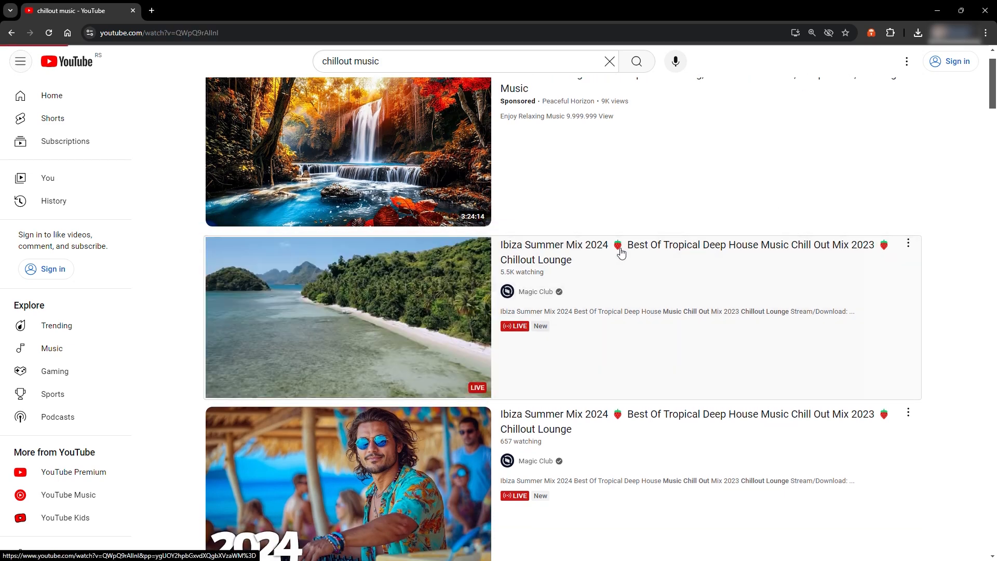
click(348, 317)
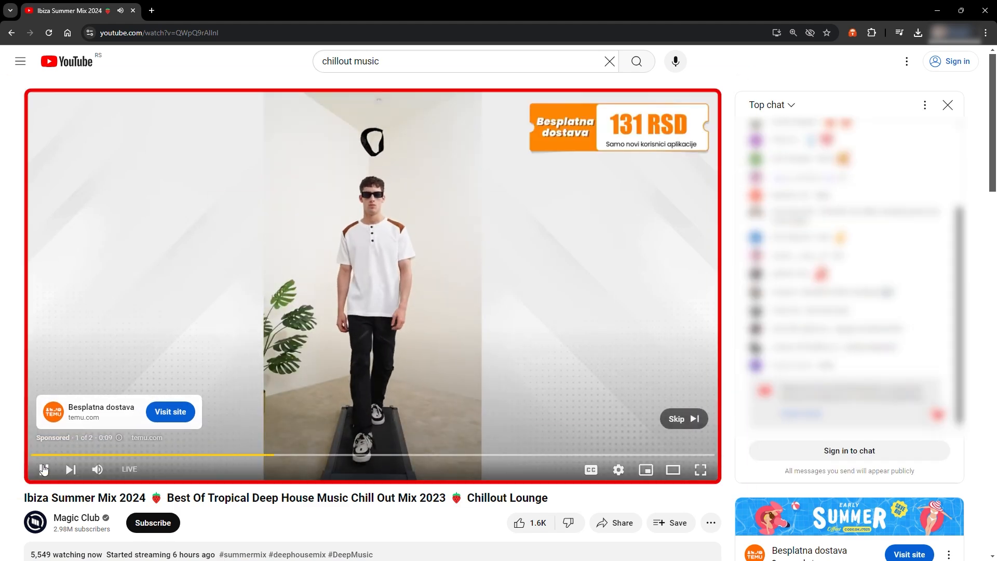
click(43, 470)
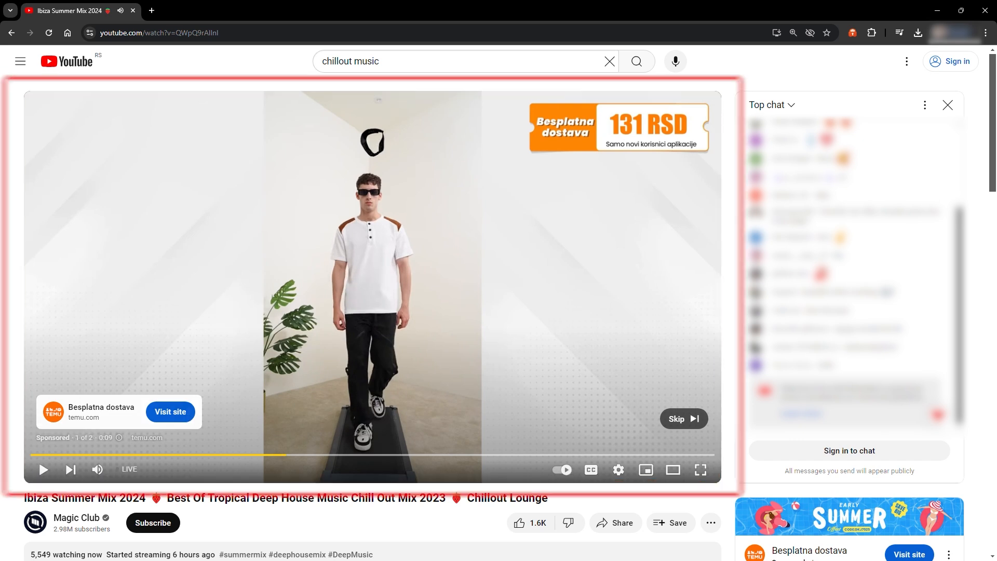
click(852, 33)
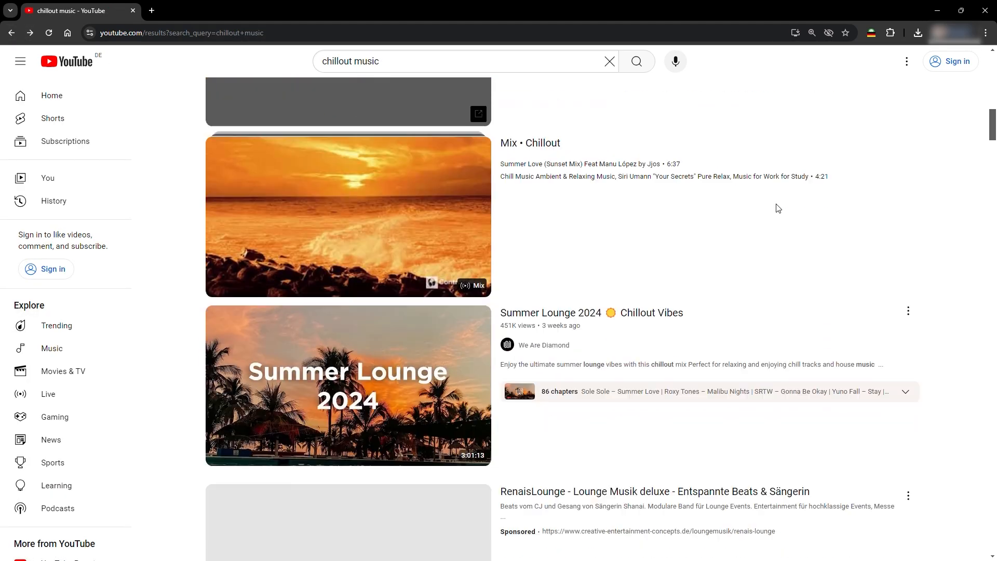
scroll(down, 3)
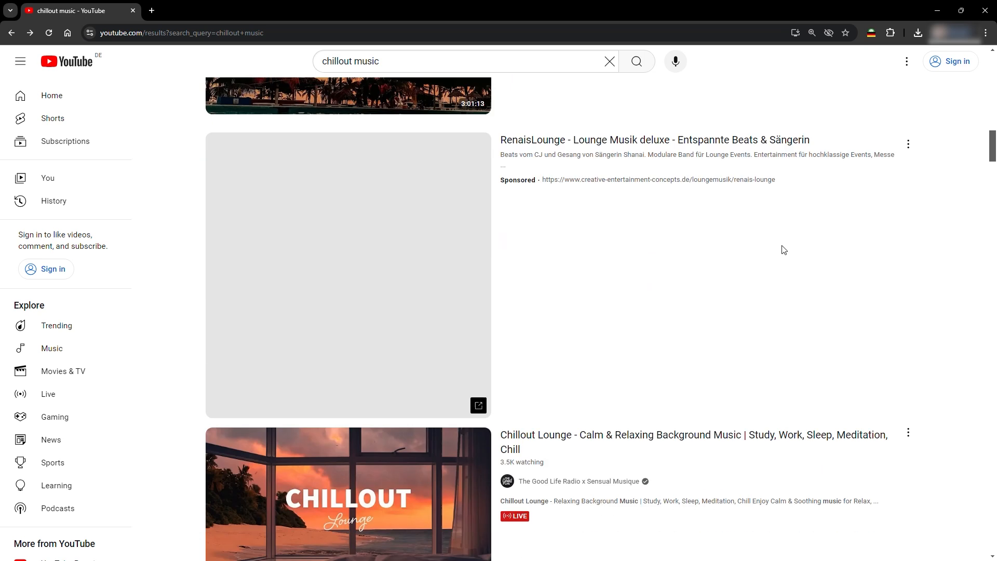
scroll(down, 3)
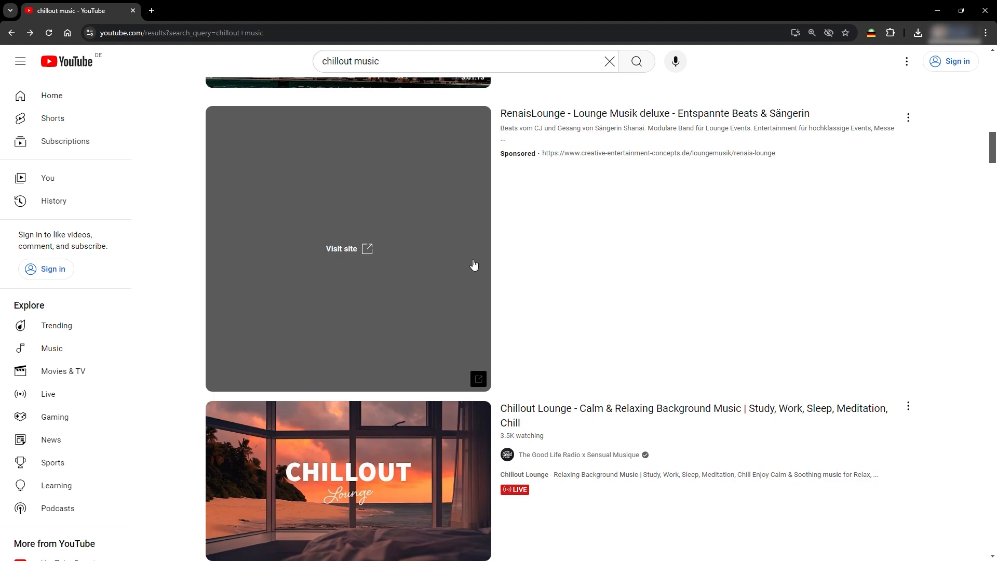
click(348, 479)
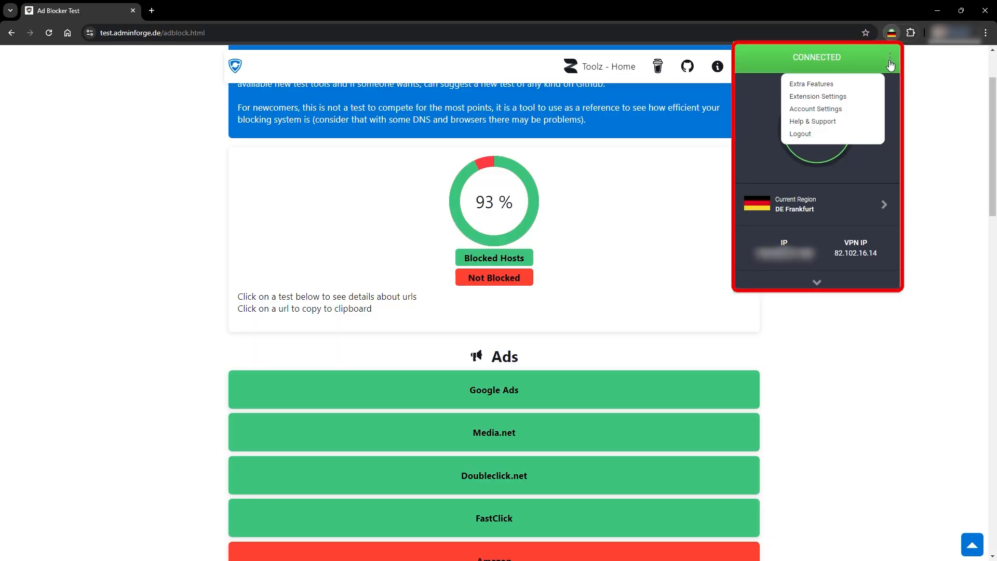
Open the PIA extension's menu while the test page shows 93% blocked
click(818, 96)
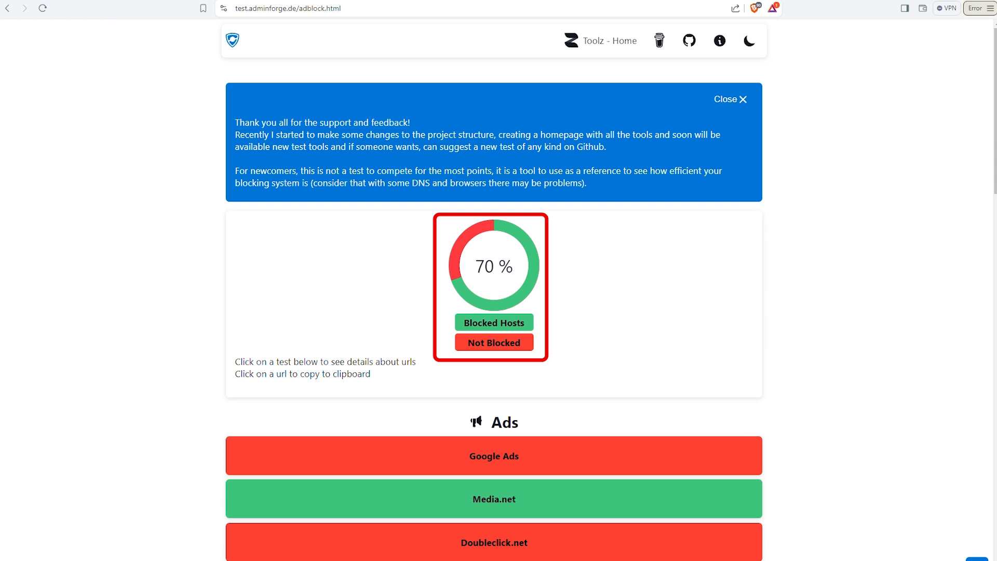
Scroll Brave's Ads and Analytics results, where Google Ads, Doubleclick.net and Amazon pass
scroll(down, 3)
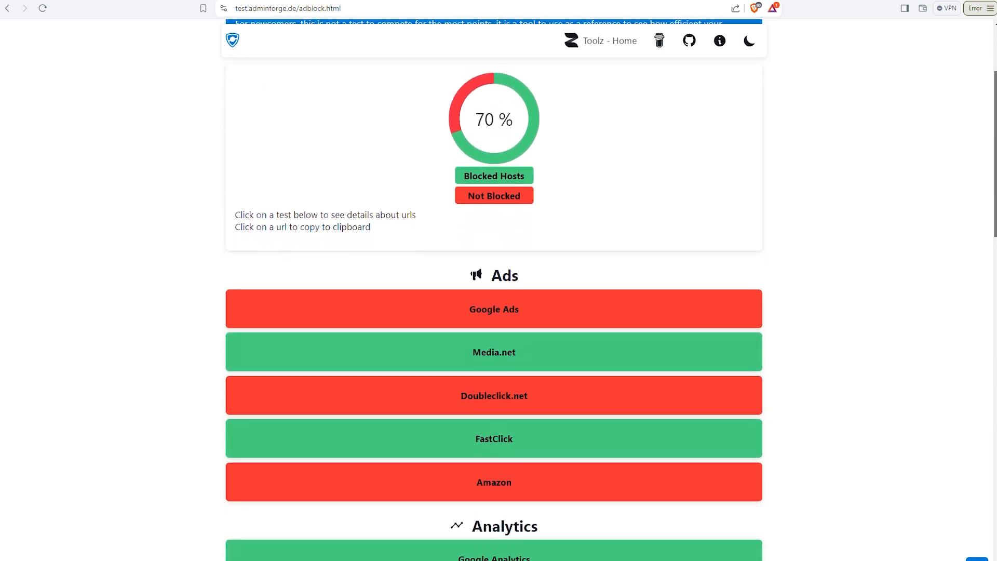
scroll(down, 3)
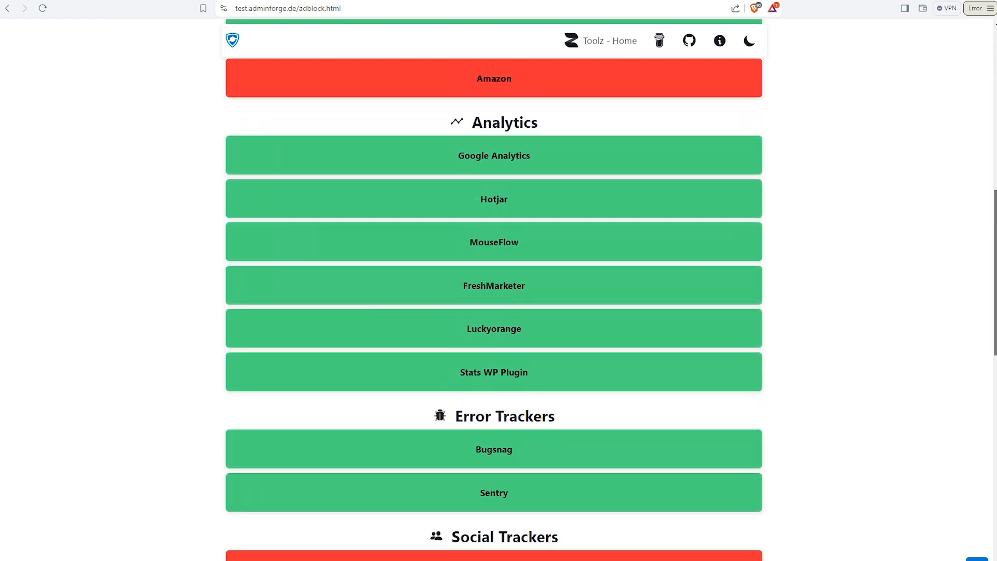
scroll(down, 3)
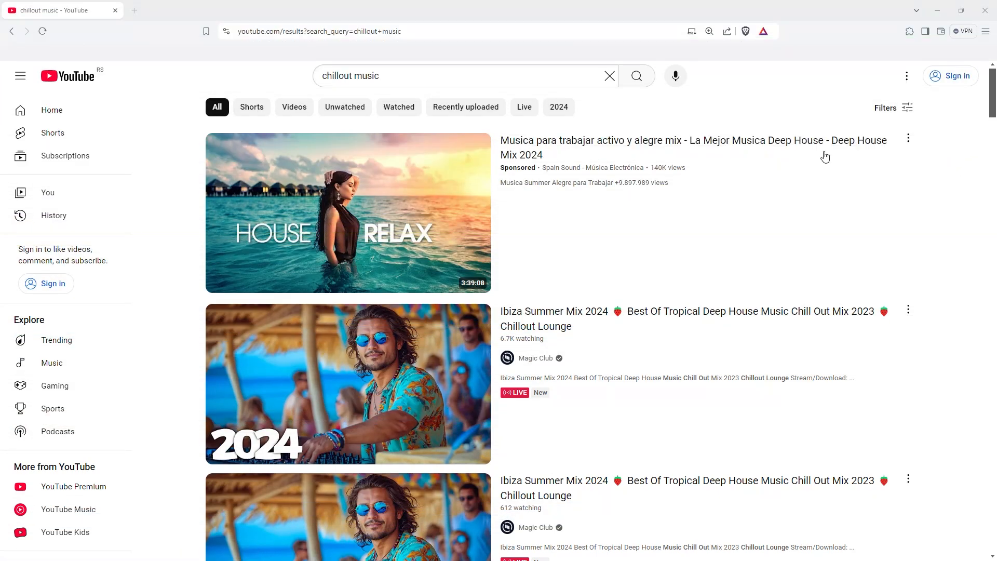
Scroll the chillout results and open the Ibiza Summer Mix 2024 video
scroll(down, 3)
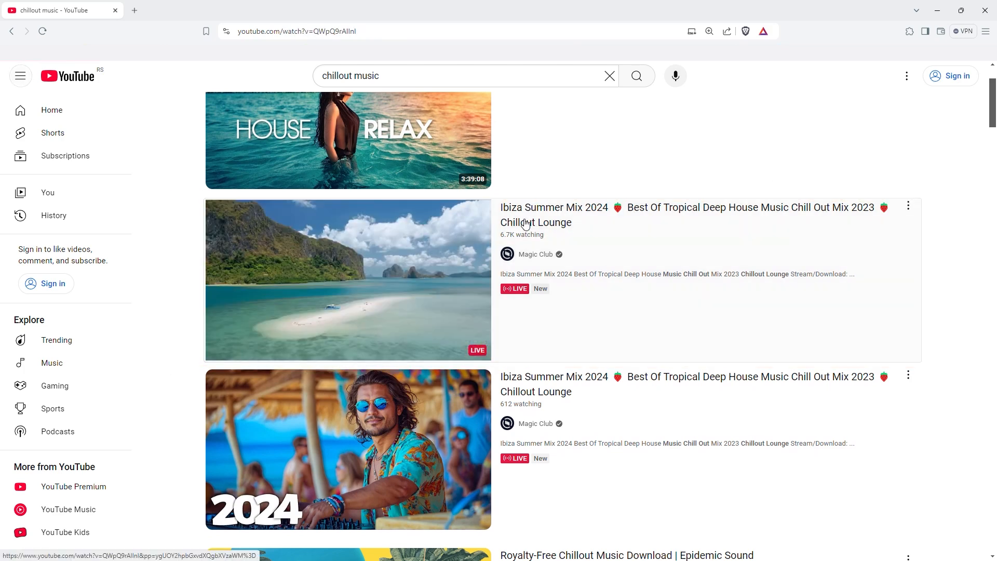
click(348, 280)
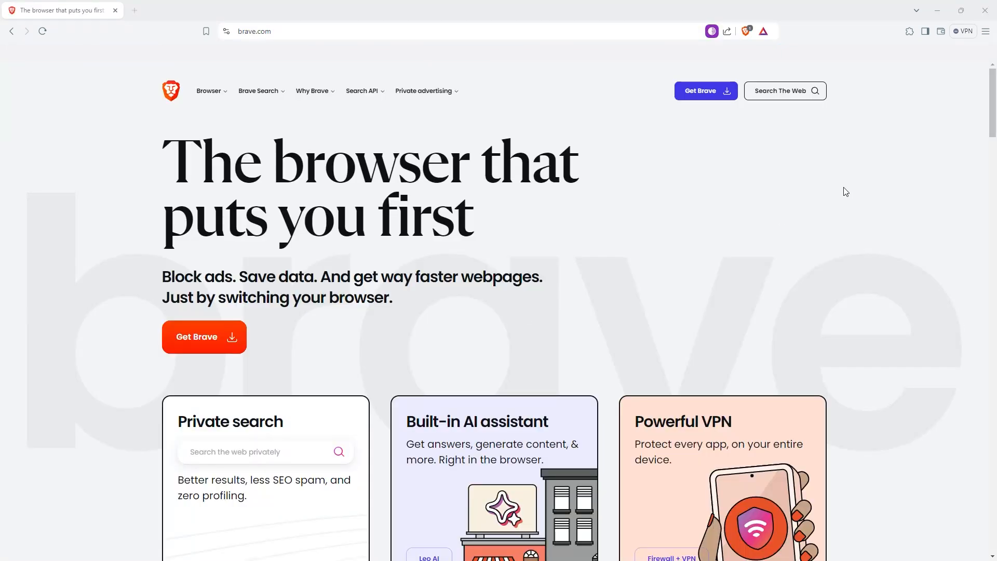
mouse_move(851, 187)
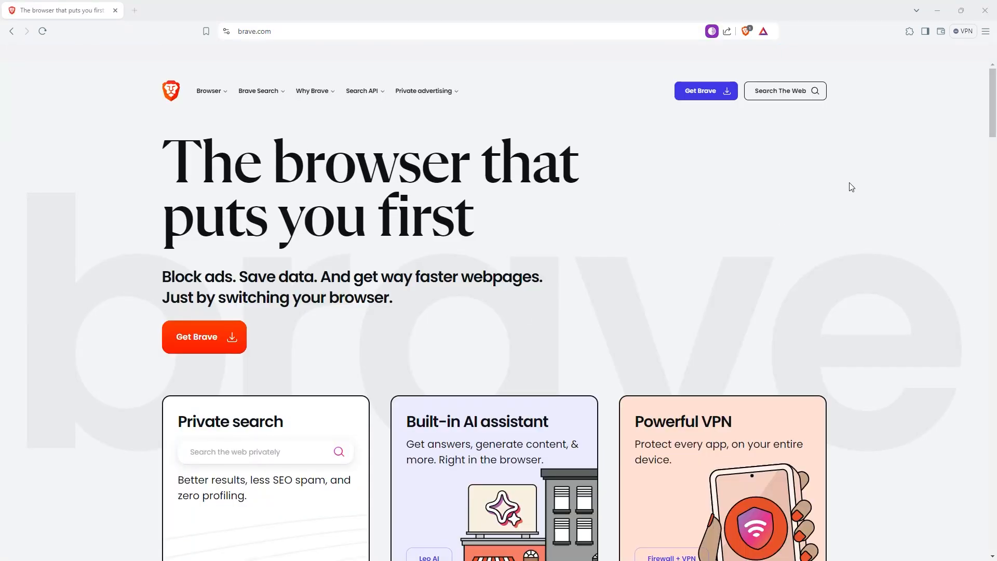
Scroll brave.com past the feature cards to 'A Web with fewer ads'
scroll(down, 3)
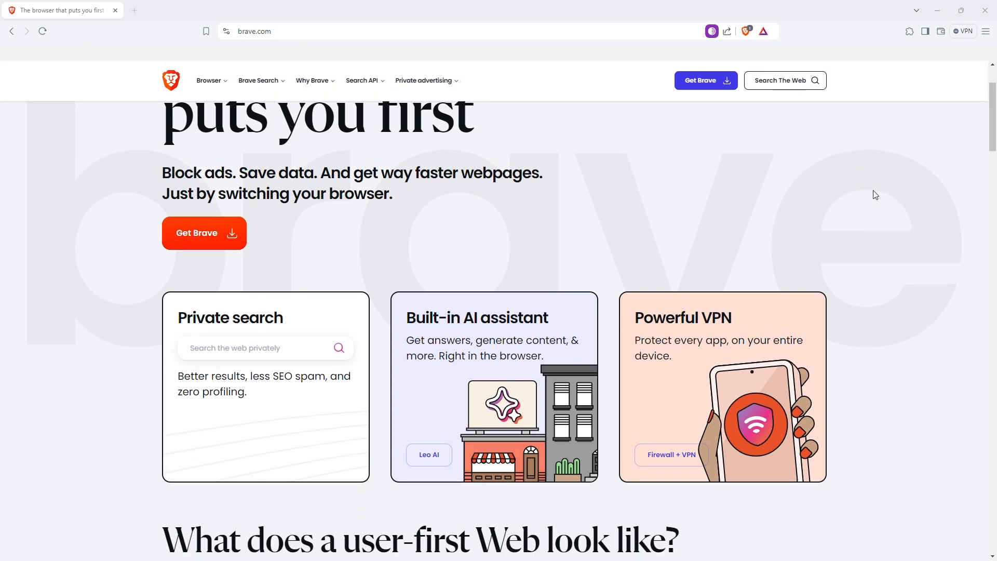
scroll(down, 3)
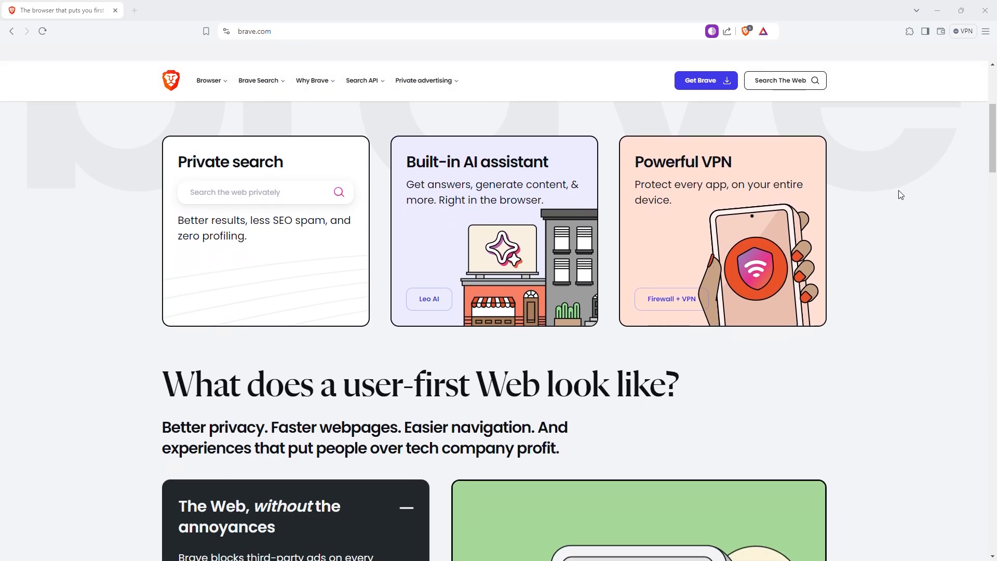
scroll(down, 3)
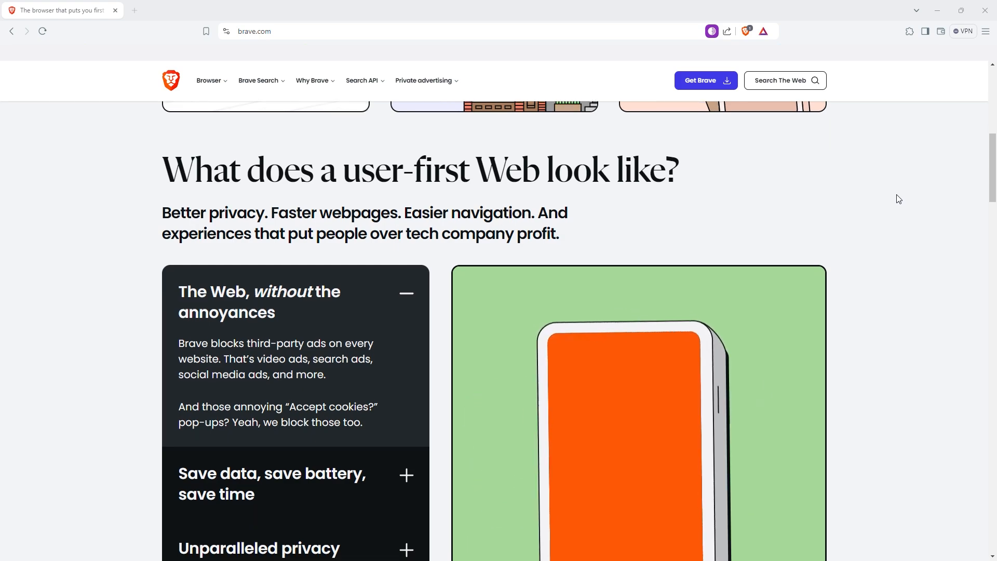
scroll(down, 3)
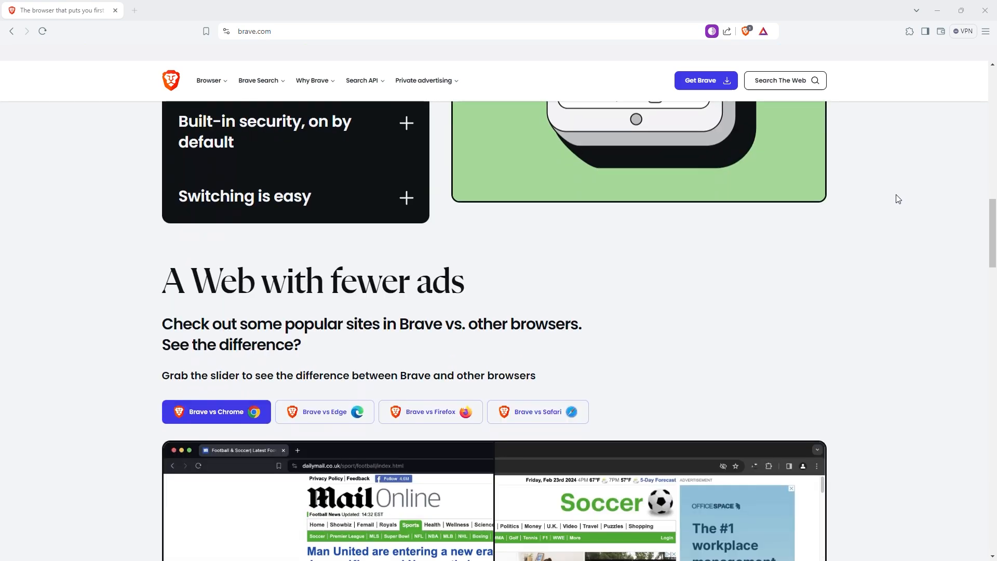
scroll(up, 3)
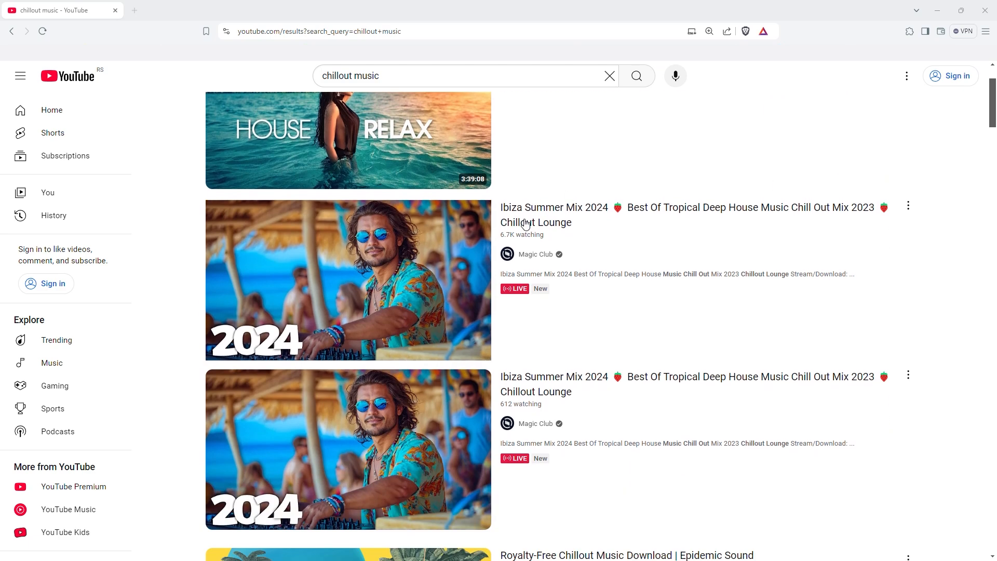
Open the Ibiza Summer Mix 2024 live stream from the chillout music results
click(348, 278)
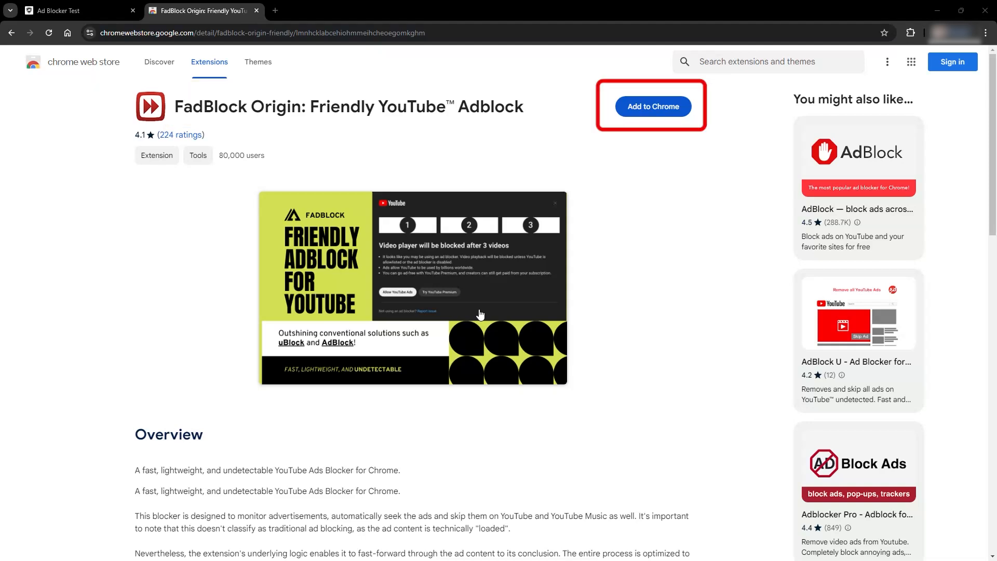
Add the FadBlock Origin extension, check its blocked-ads counter, and return to the Ad Blocker Test
click(652, 106)
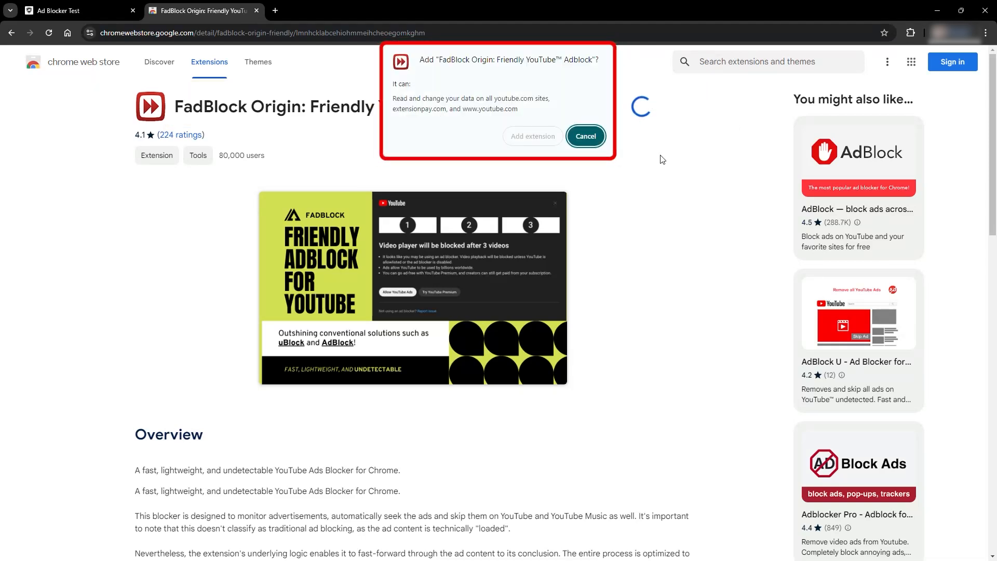
click(532, 137)
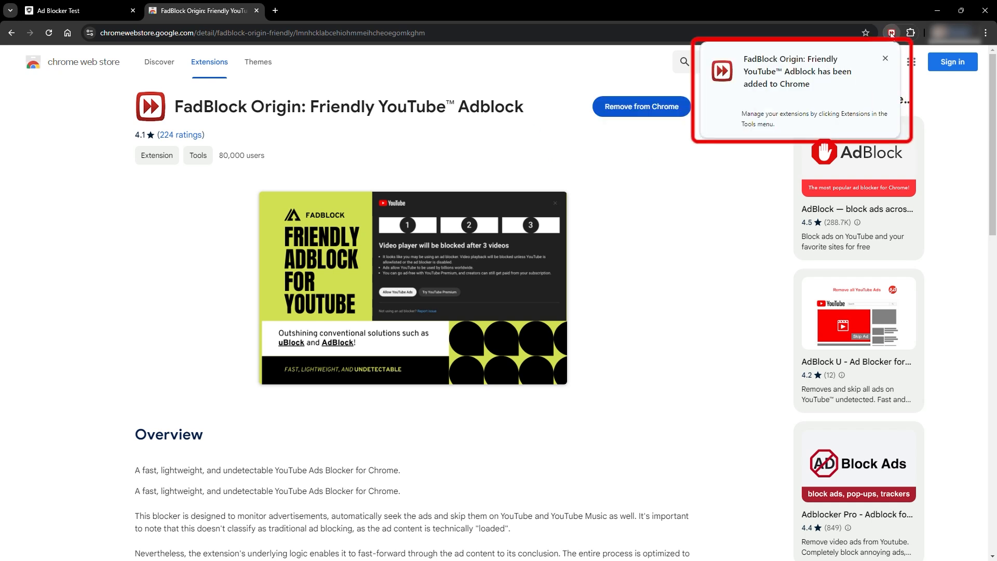
click(891, 33)
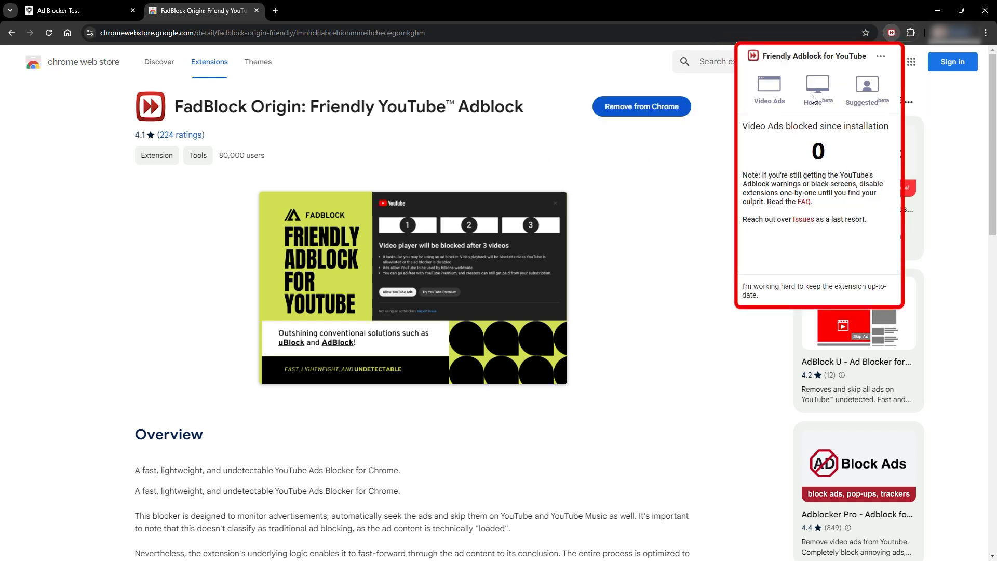
click(691, 187)
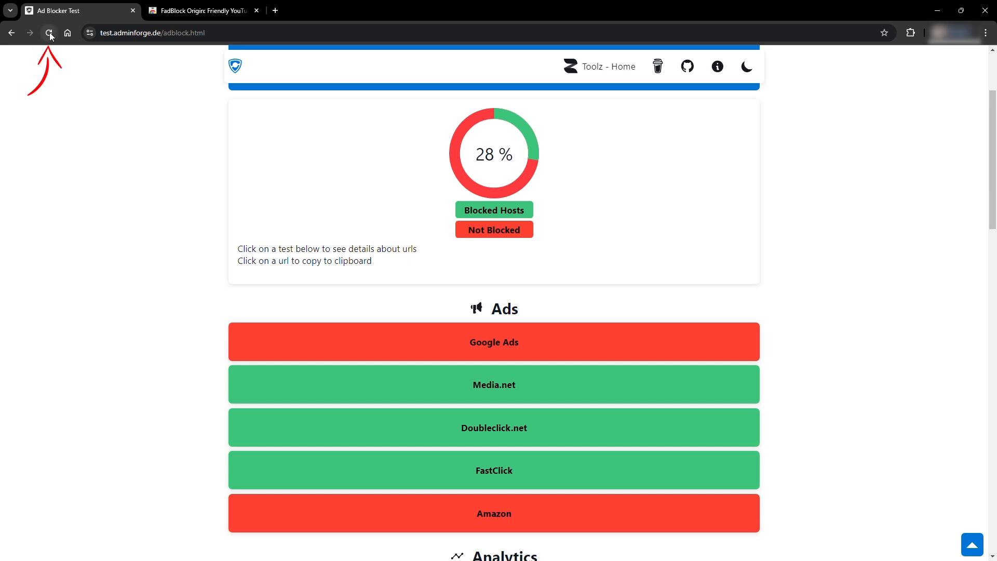
Reload the Ad Blocker Test page, which now reports only 9% of hosts blocked
click(49, 33)
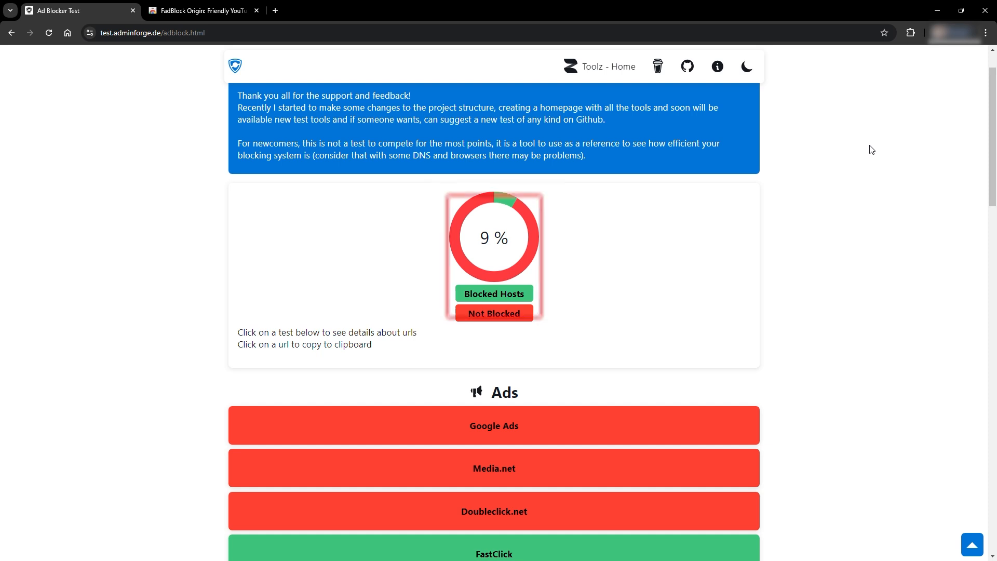
Search YouTube for 'chillout music' using the search suggestion
click(328, 11)
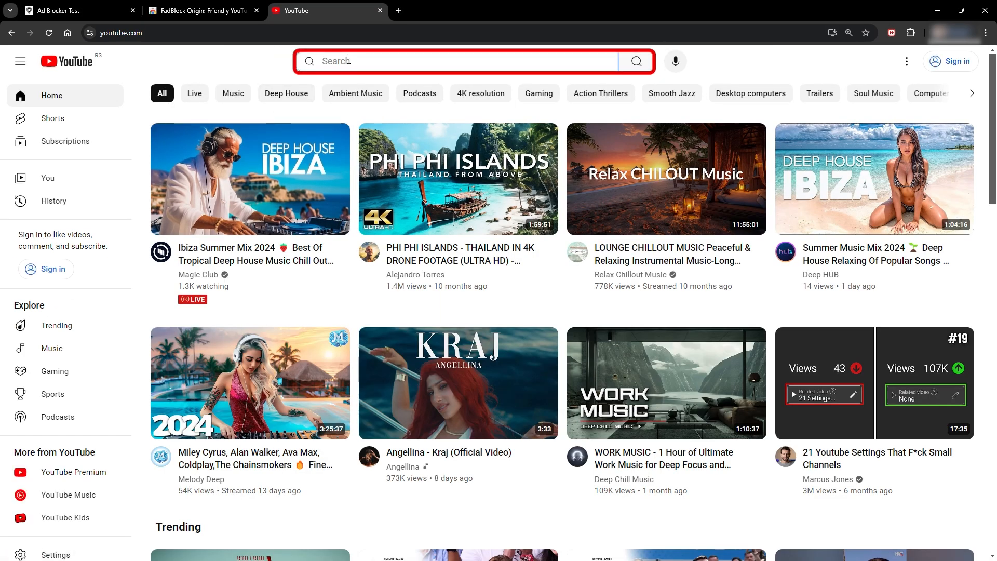
text(chillout)
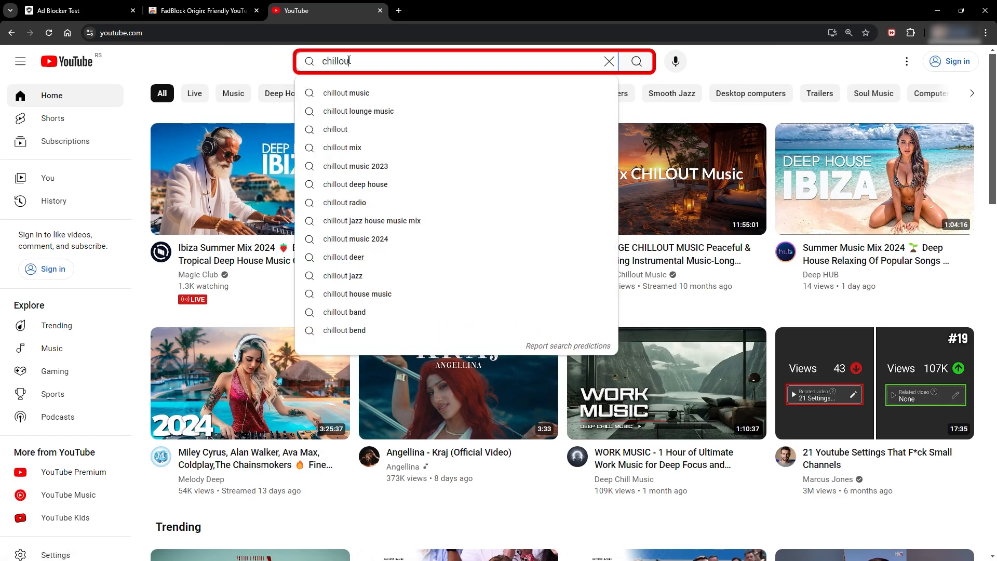
click(346, 93)
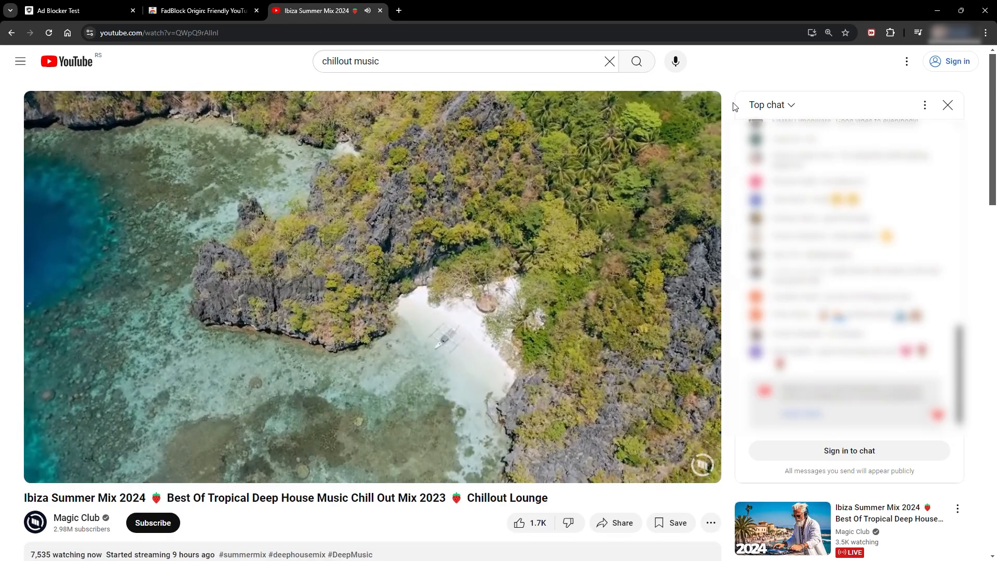
Go back to the chillout music results, which still show a sponsored listing
click(11, 32)
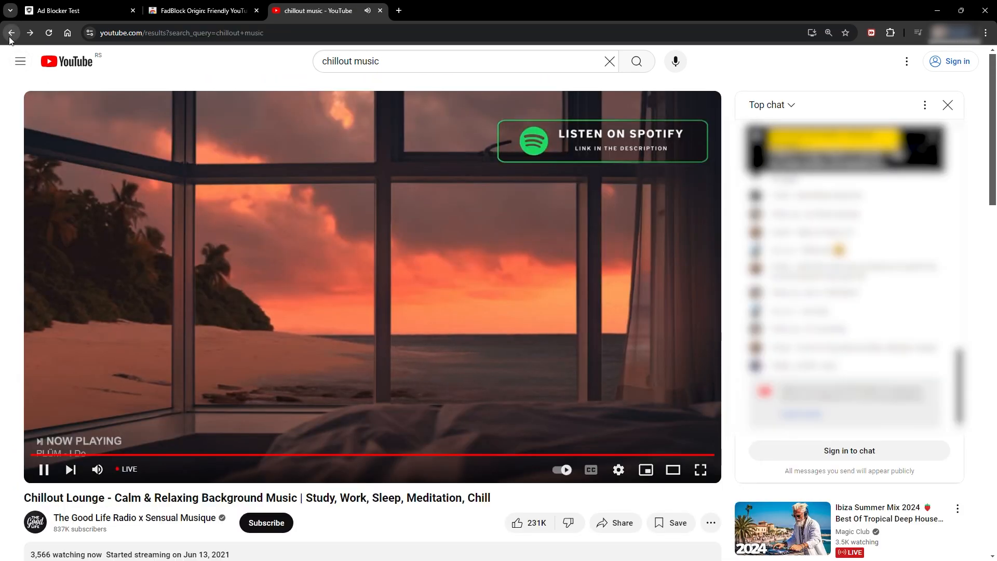
click(11, 32)
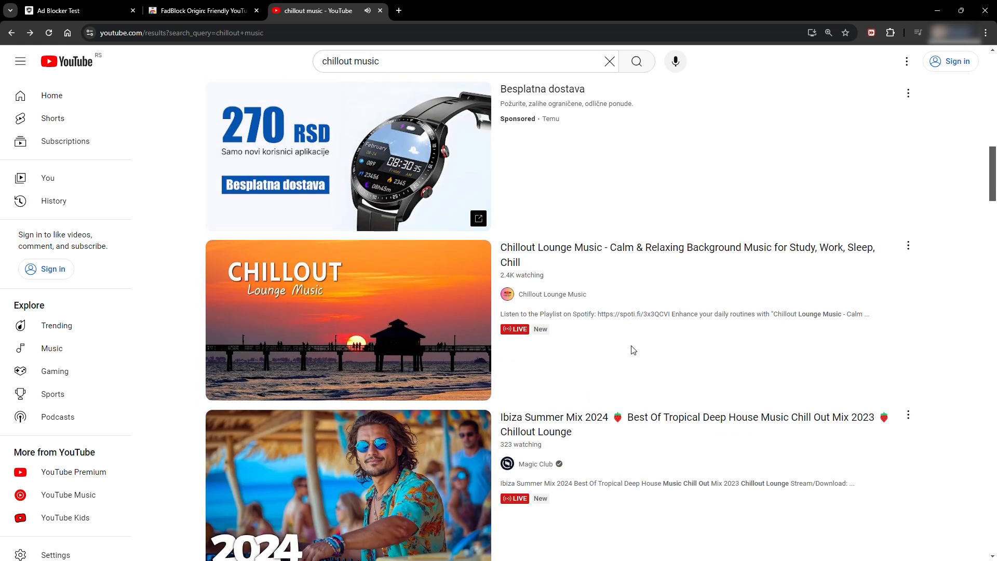
click(348, 483)
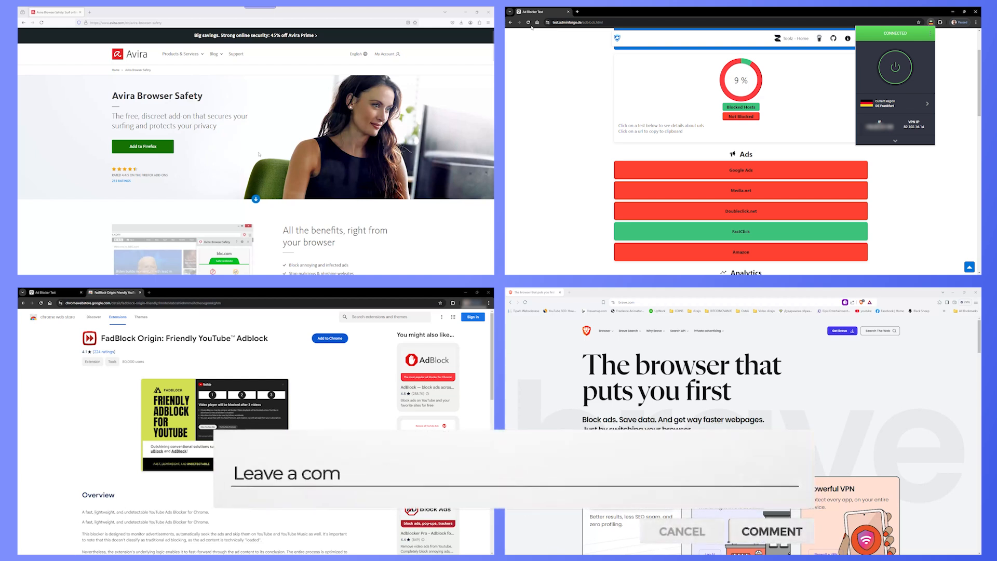
text(ment bellow !)
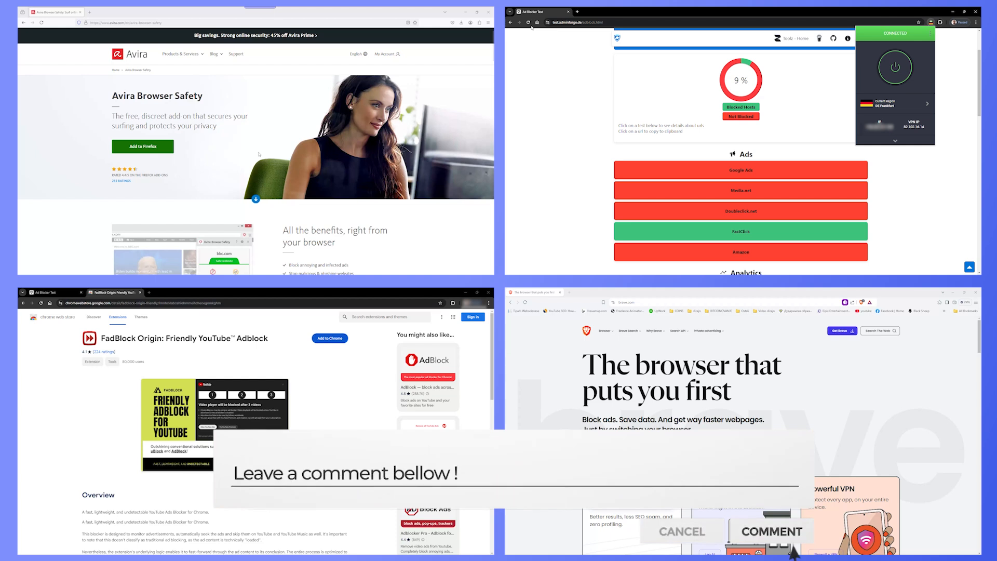